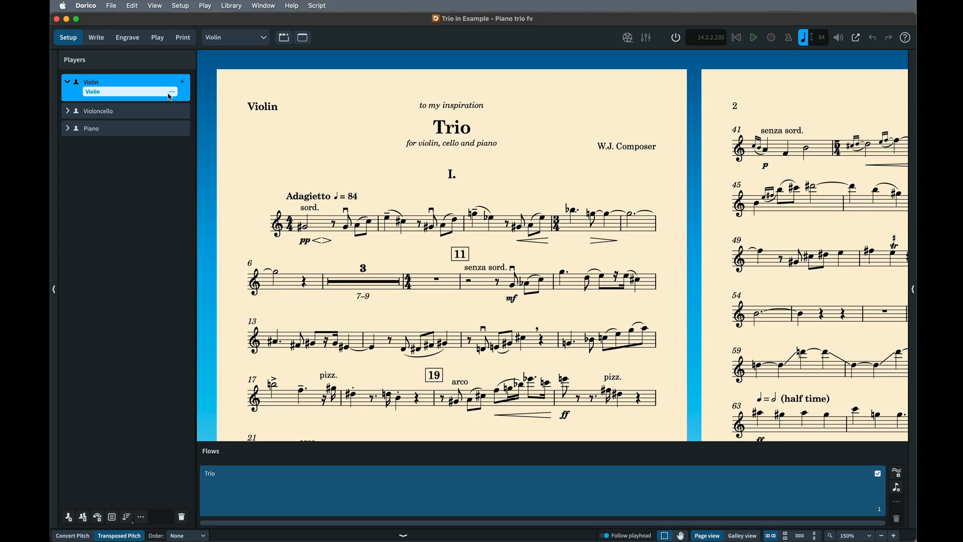
# - Change the violin player's instrument via the instrument picker, ending up as Flute
pyautogui.click(172, 92)
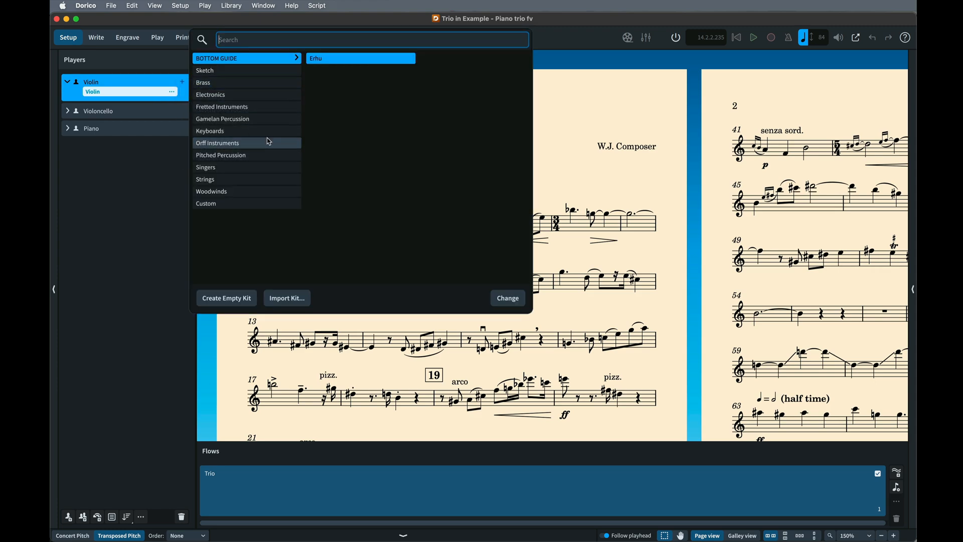
pyautogui.click(506, 298)
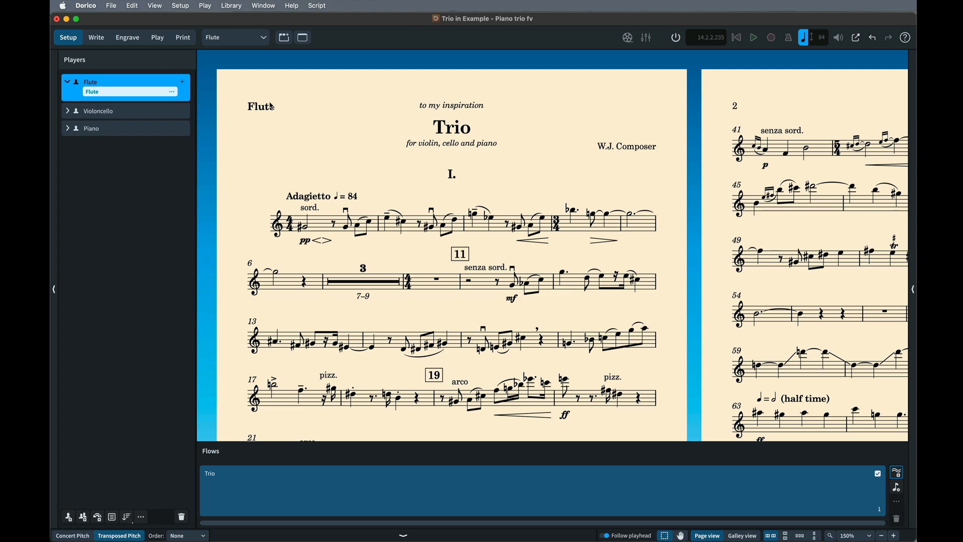
pyautogui.moveTo(277, 132)
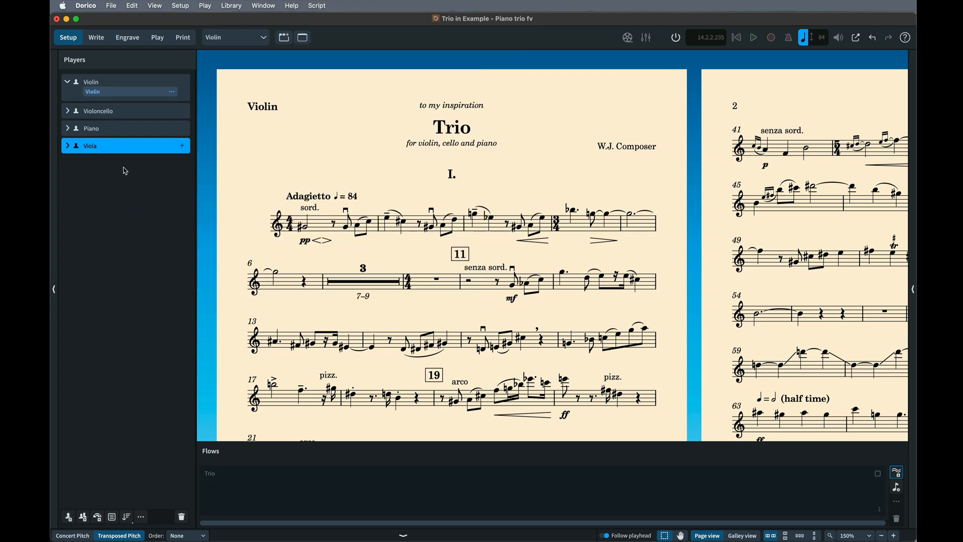
# - Move the Viola player under Violin, review the full score, and return to Setup mode
pyautogui.moveTo(125, 146); pyautogui.dragTo(126, 110)
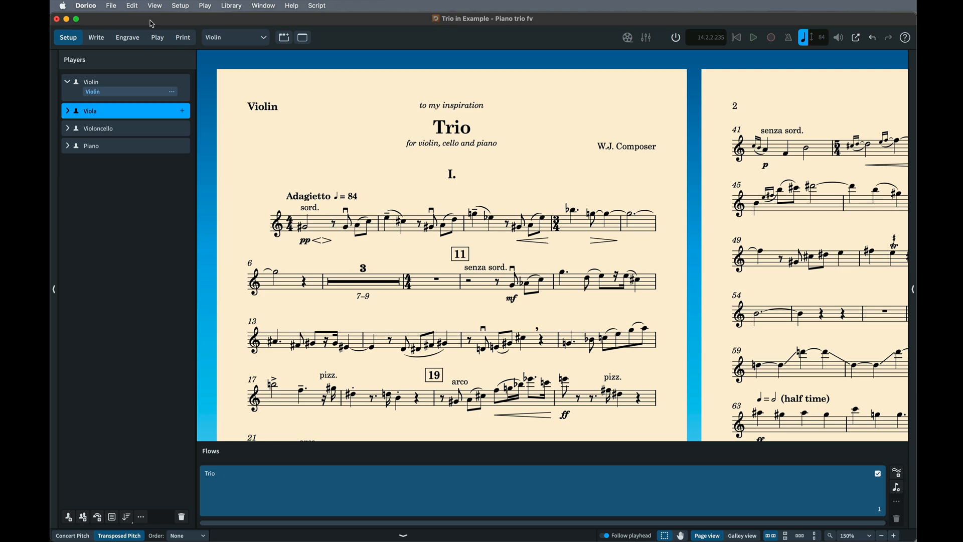
pyautogui.click(234, 37)
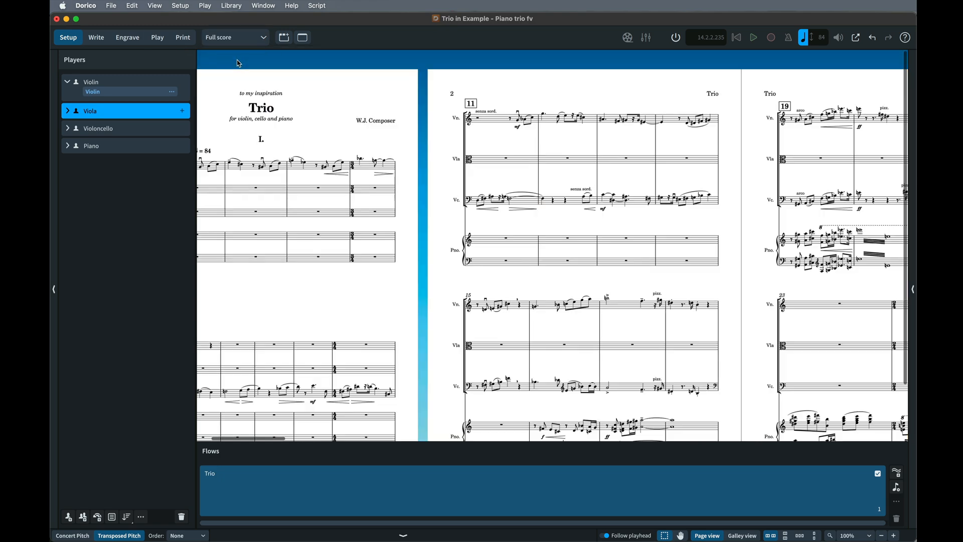
pyautogui.click(96, 37)
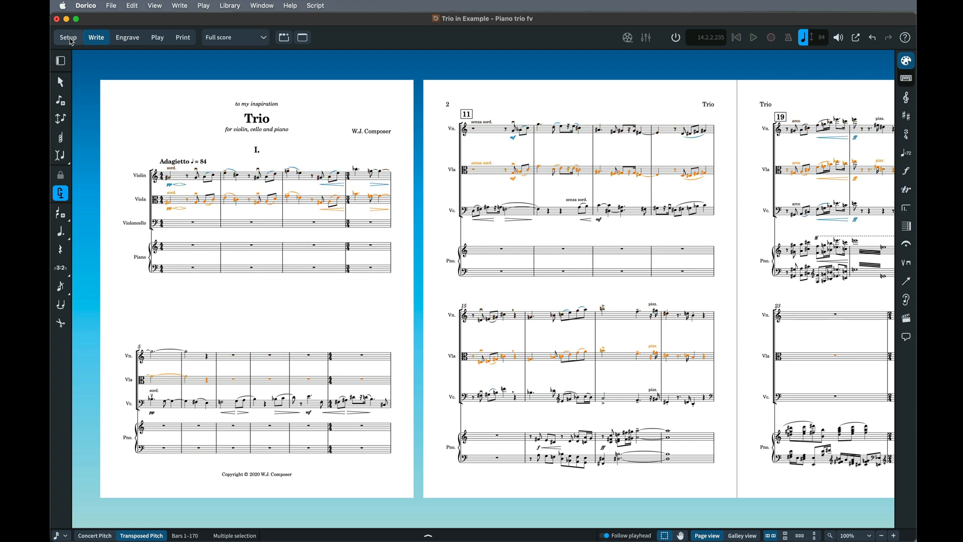
pyautogui.click(67, 37)
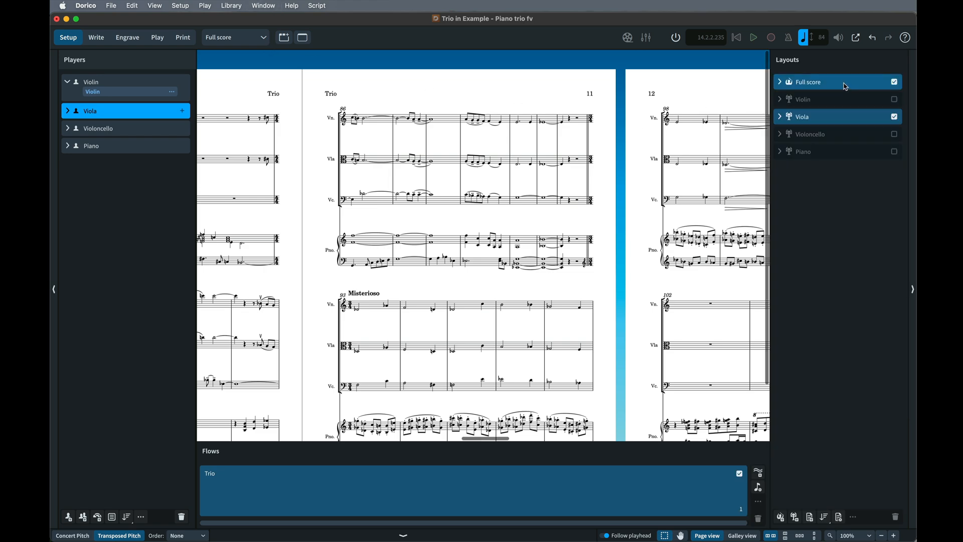
pyautogui.moveTo(833, 117)
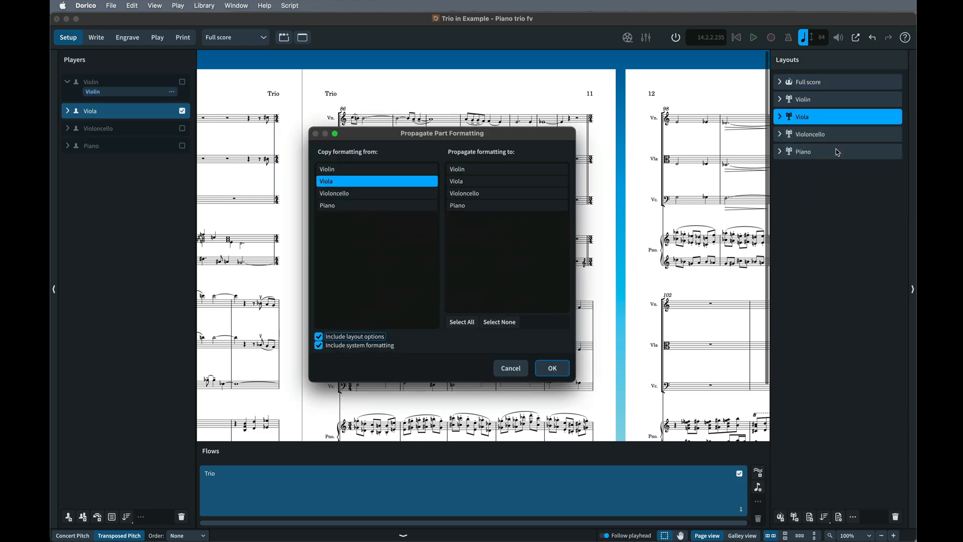
pyautogui.moveTo(820, 154)
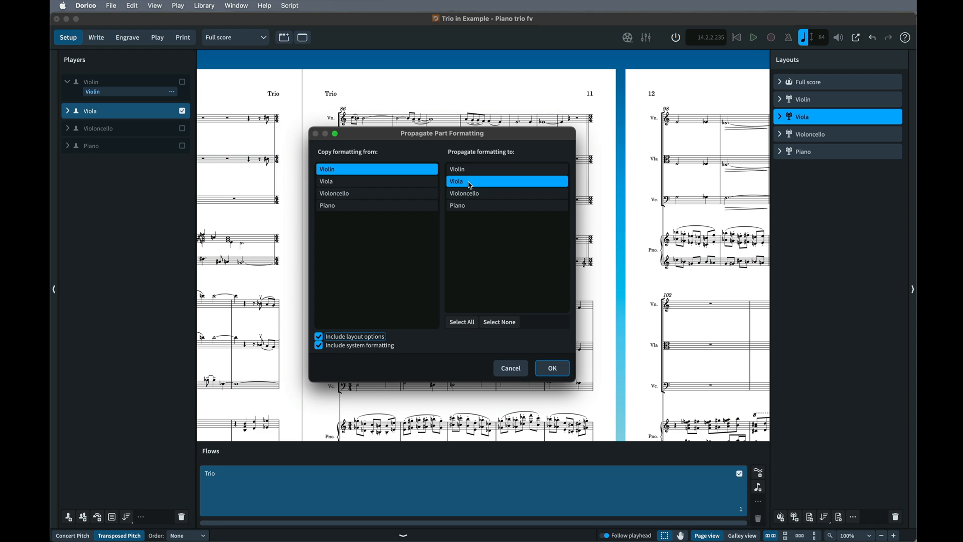
pyautogui.moveTo(371, 338)
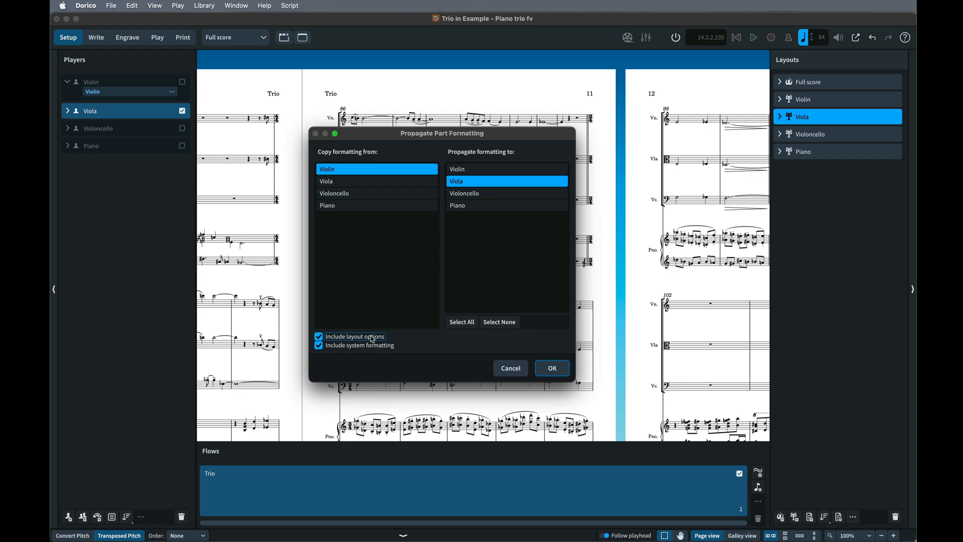
pyautogui.moveTo(374, 348)
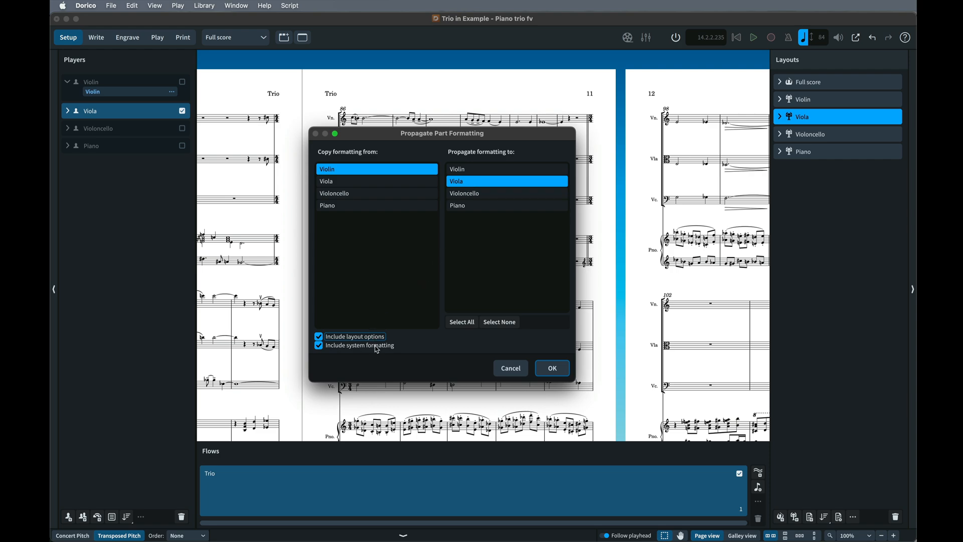
# - Copy Violin's layout options to Viola with Include system formatting unticked
pyautogui.click(318, 345)
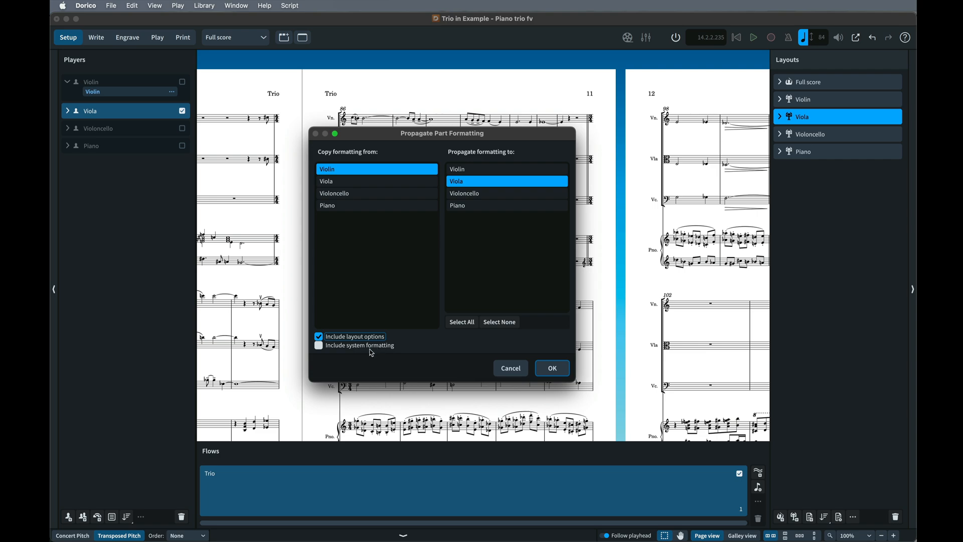
pyautogui.moveTo(551, 367)
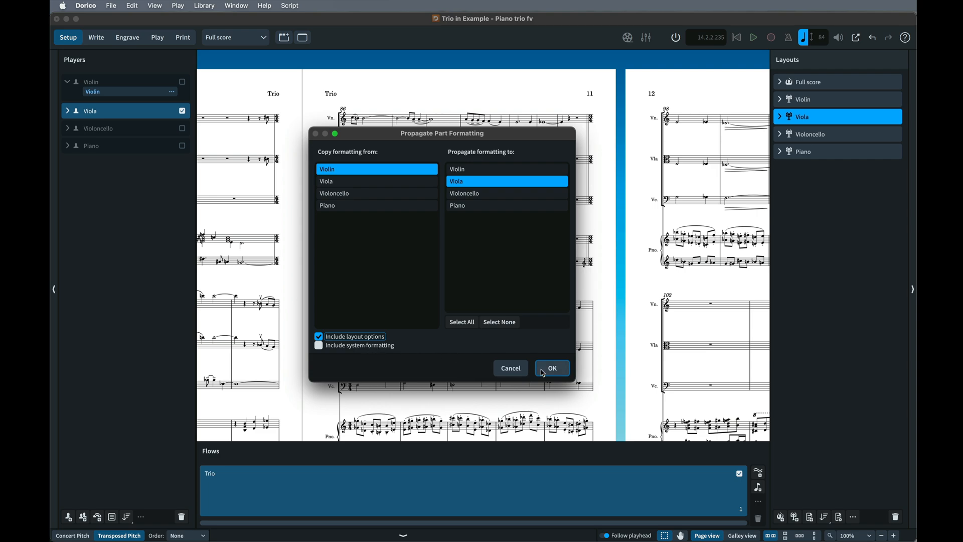
pyautogui.click(551, 367)
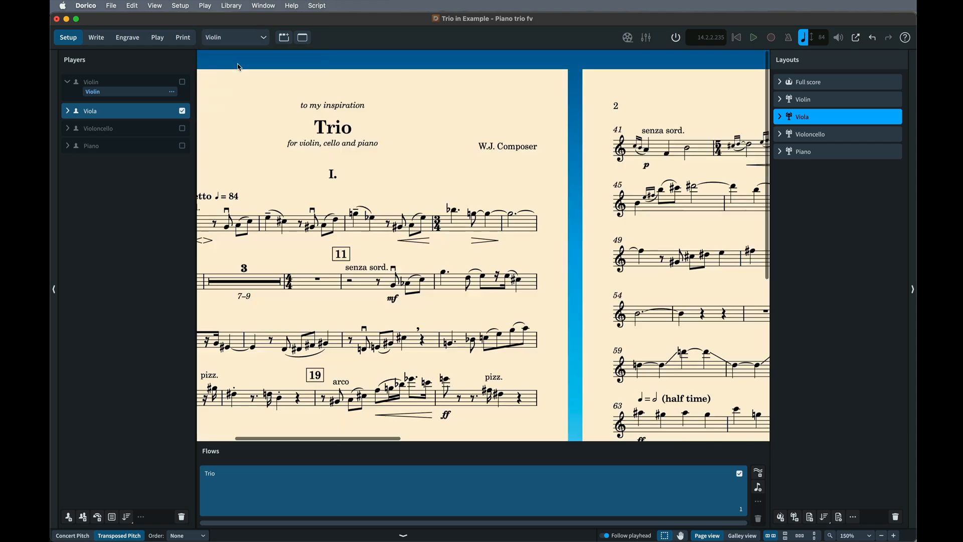
# - Display the Viola part layout and bring up the Viola layout's context menu
pyautogui.click(263, 37)
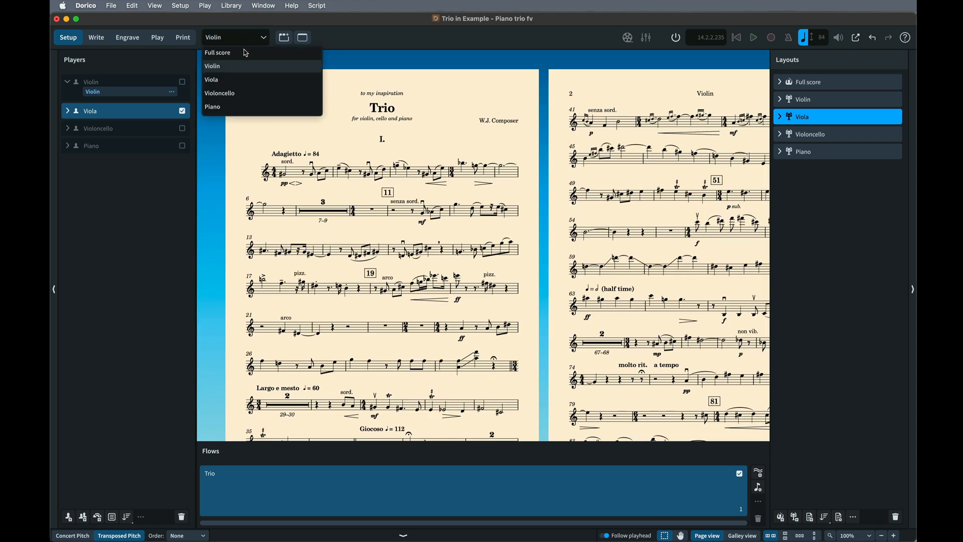
pyautogui.click(210, 79)
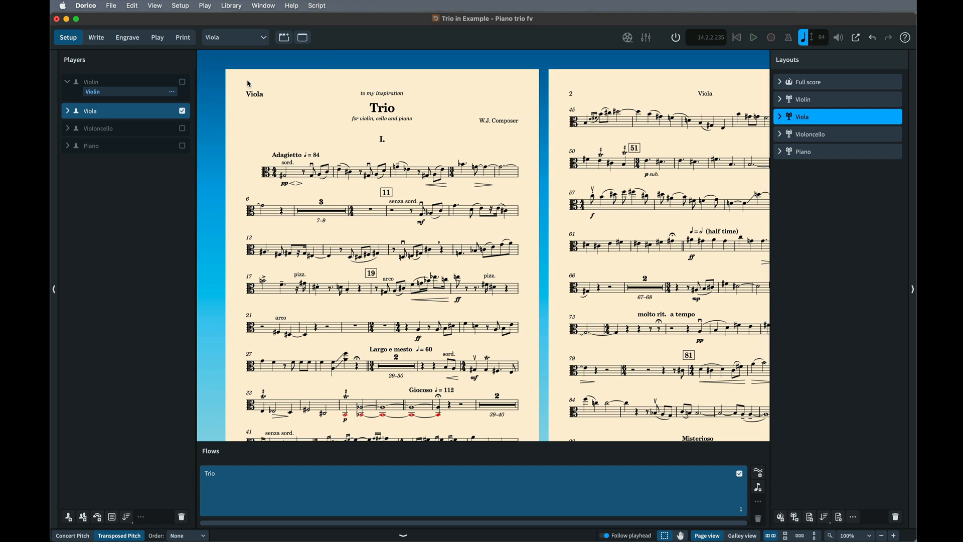
pyautogui.moveTo(463, 65)
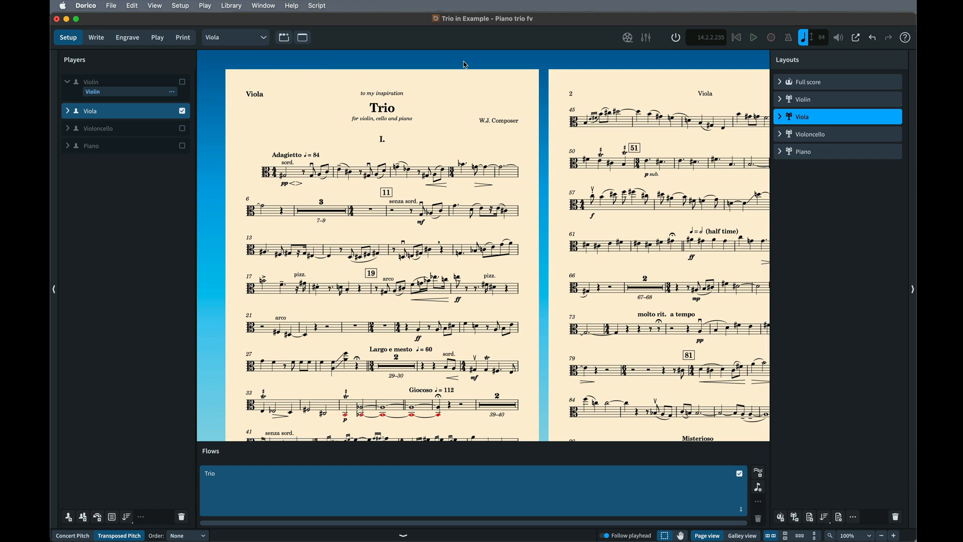
pyautogui.moveTo(498, 13)
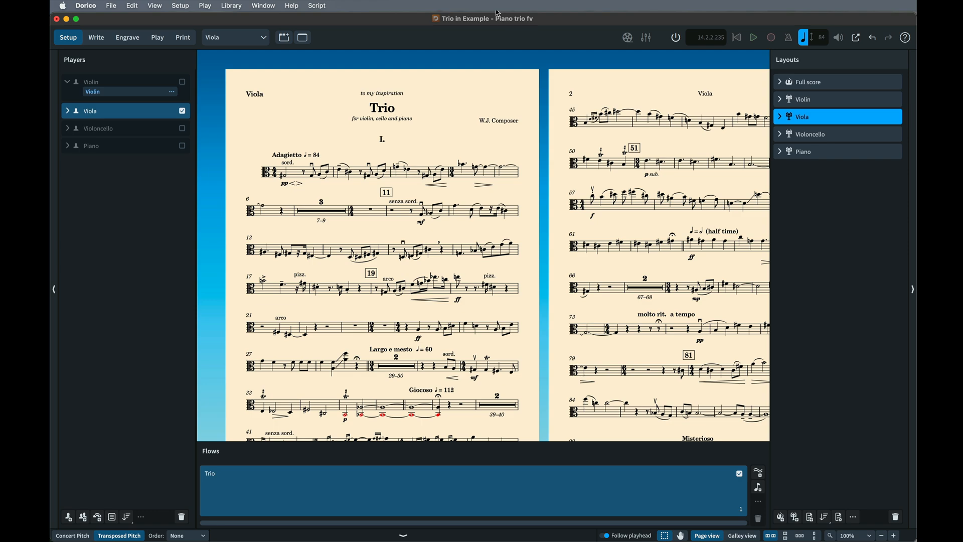
pyautogui.rightClick(801, 116)
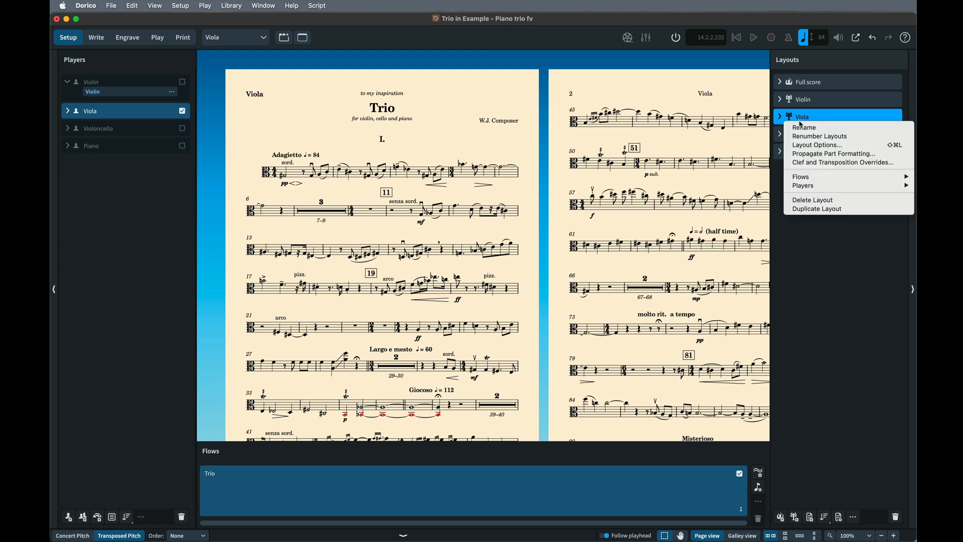